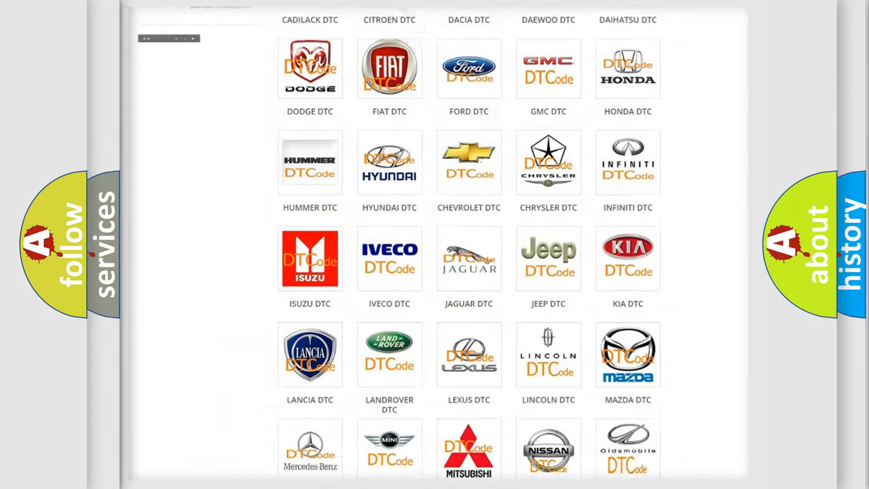
# Step: Select the Jeep logo in the DTC brand grid and browse its trouble code list
pyautogui.scroll(3)
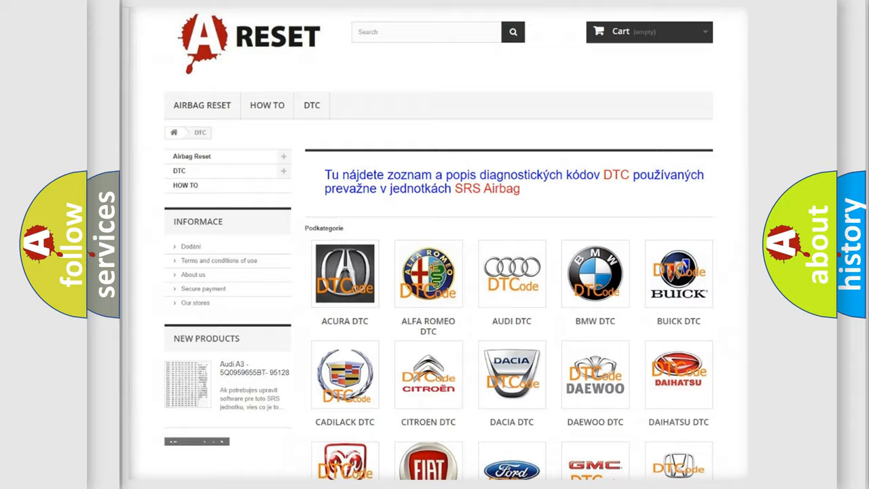
pyautogui.scroll(-3)
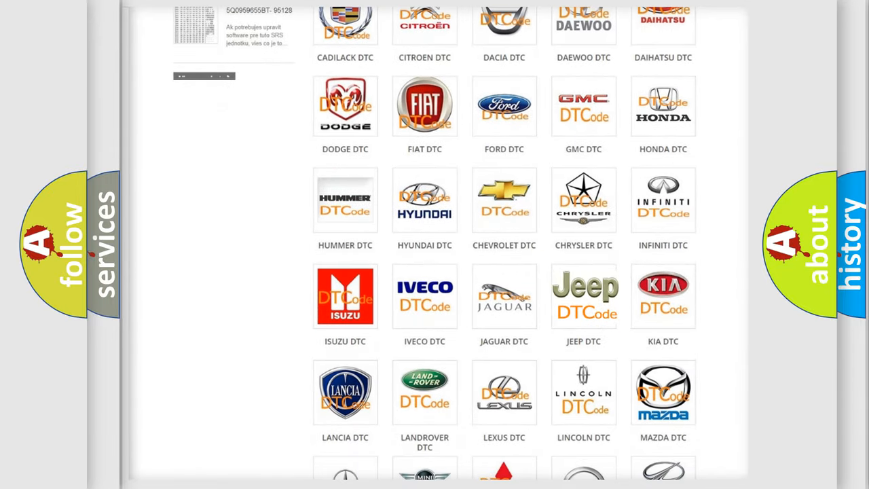
pyautogui.click(584, 296)
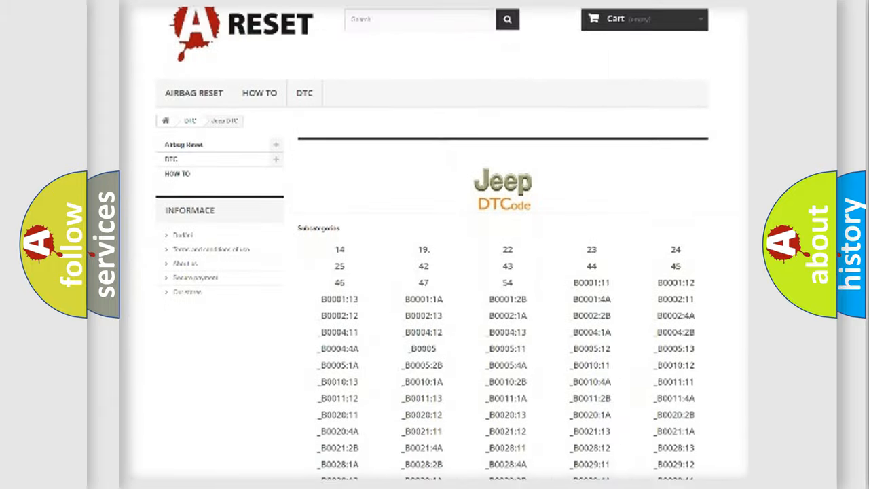
pyautogui.scroll(-3)
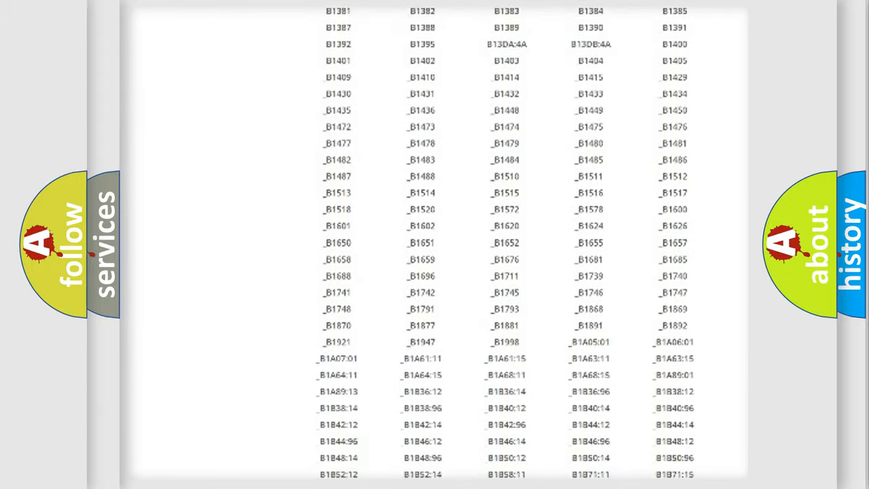
pyautogui.scroll(3)
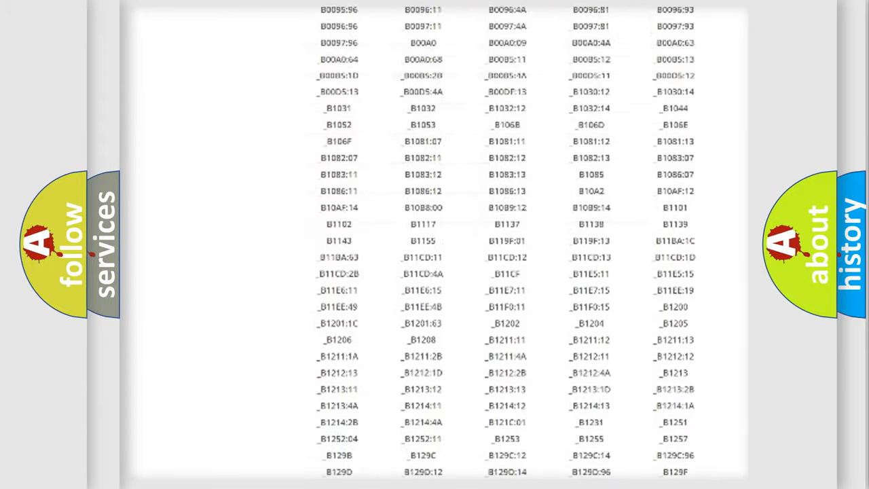
pyautogui.scroll(3)
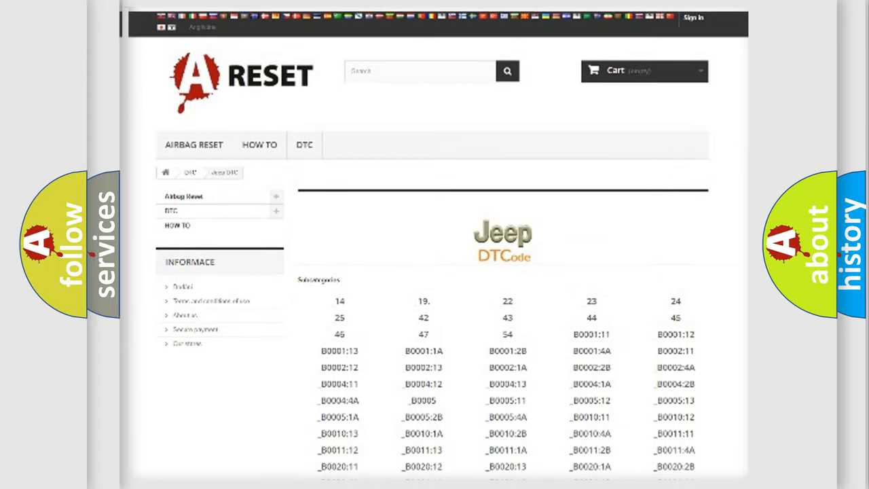